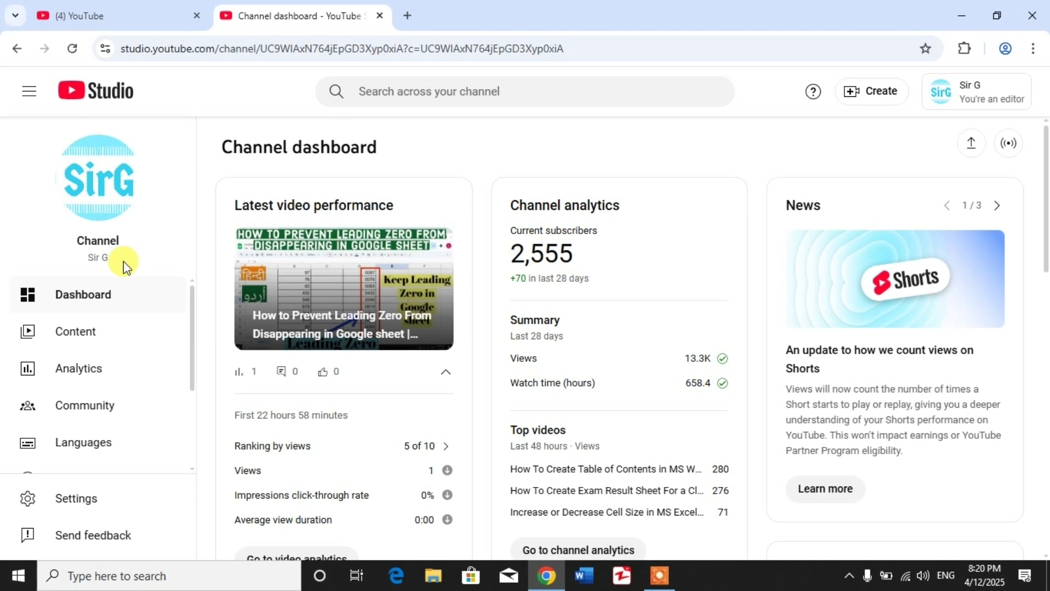
mouse_move(188, 261)
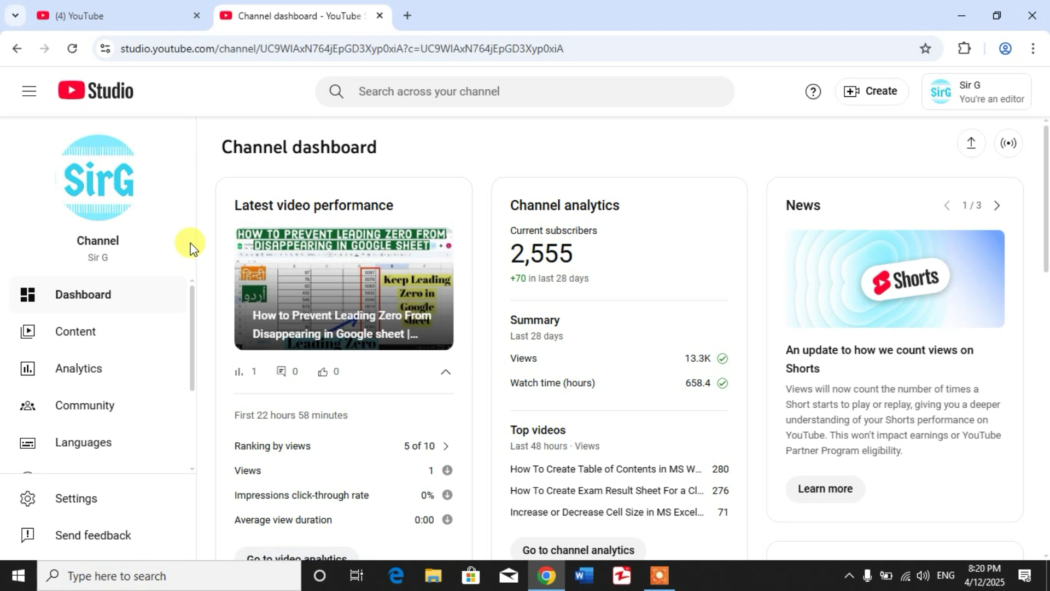
mouse_move(199, 223)
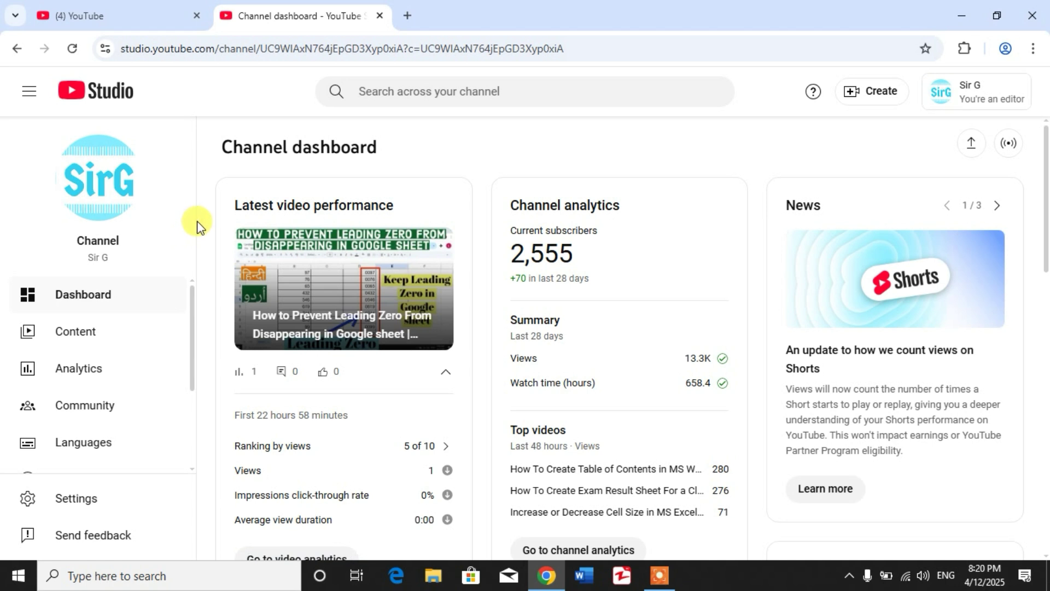
mouse_move(204, 227)
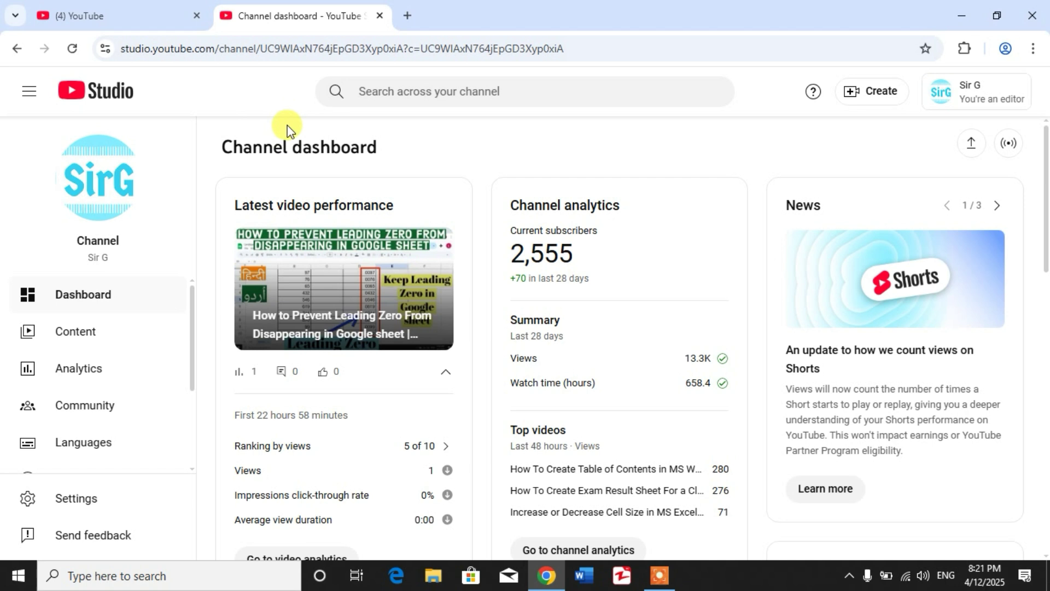
mouse_move(262, 183)
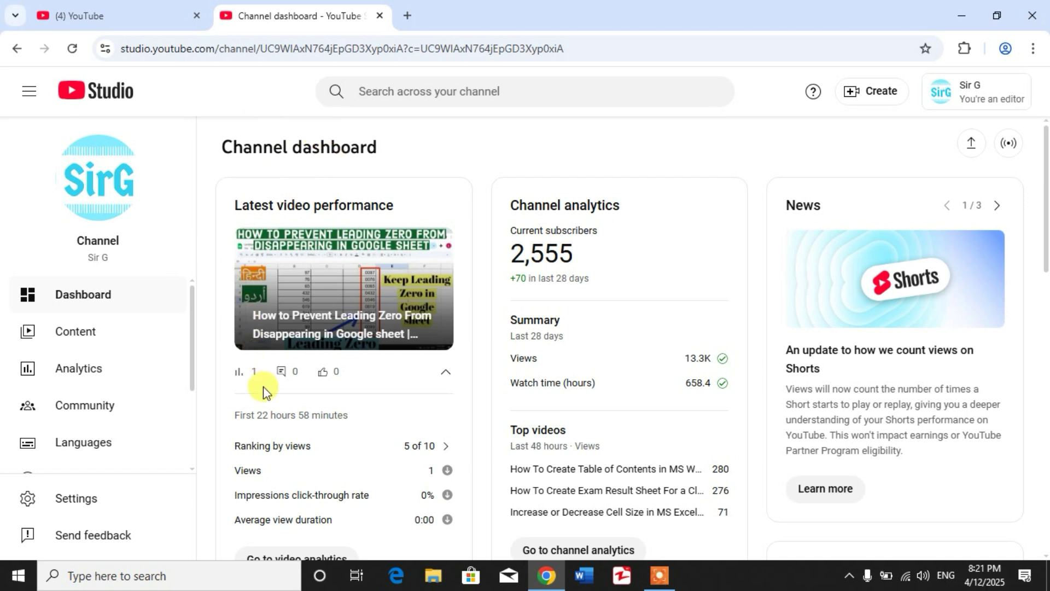
mouse_move(79, 368)
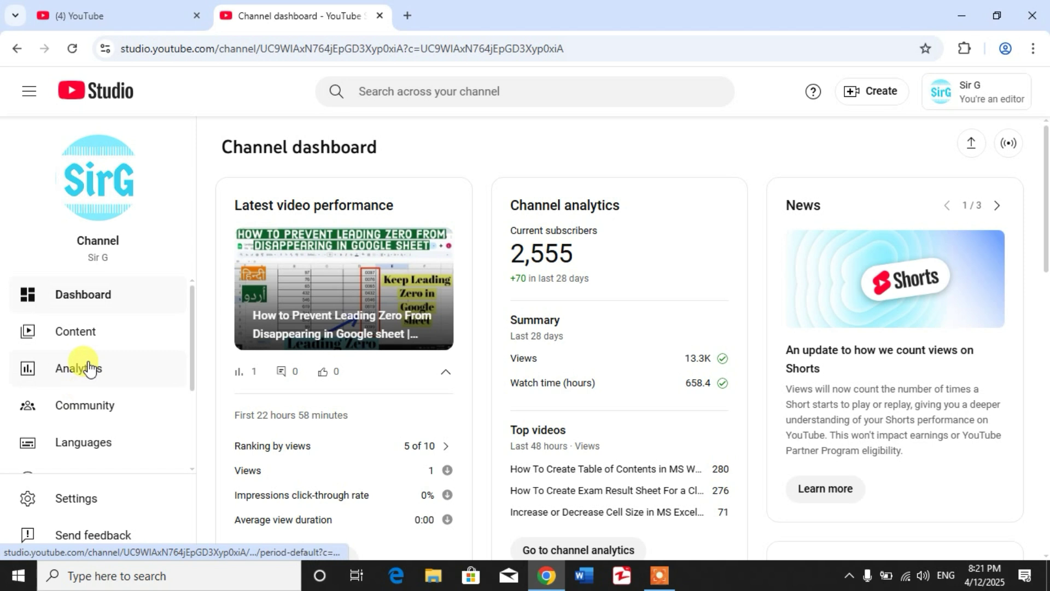
Scroll the sidebar and open YouTube Studio Settings, landing on the General page.
scroll(down, 3)
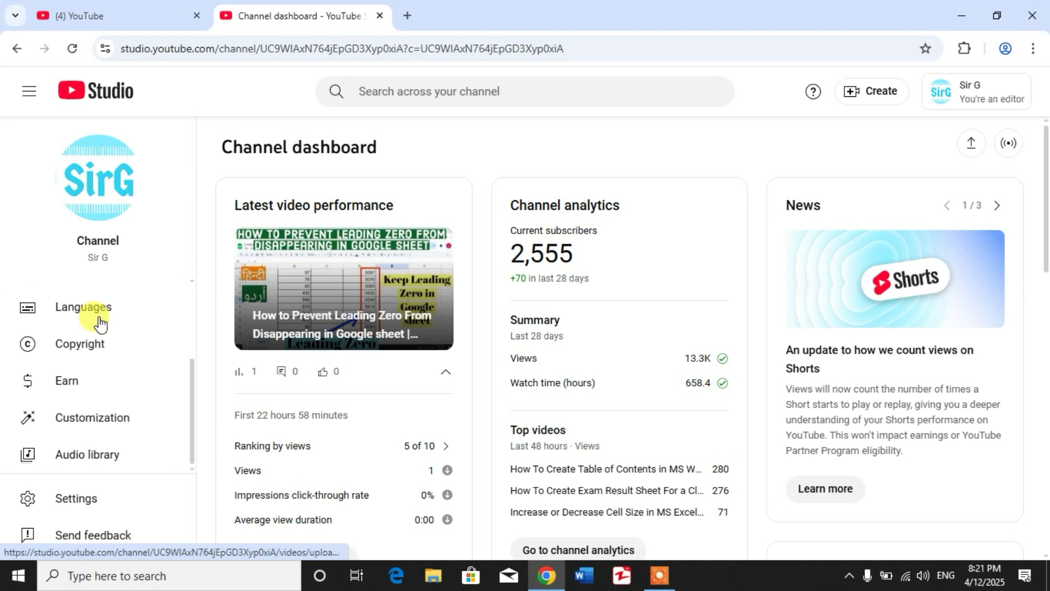
mouse_move(120, 462)
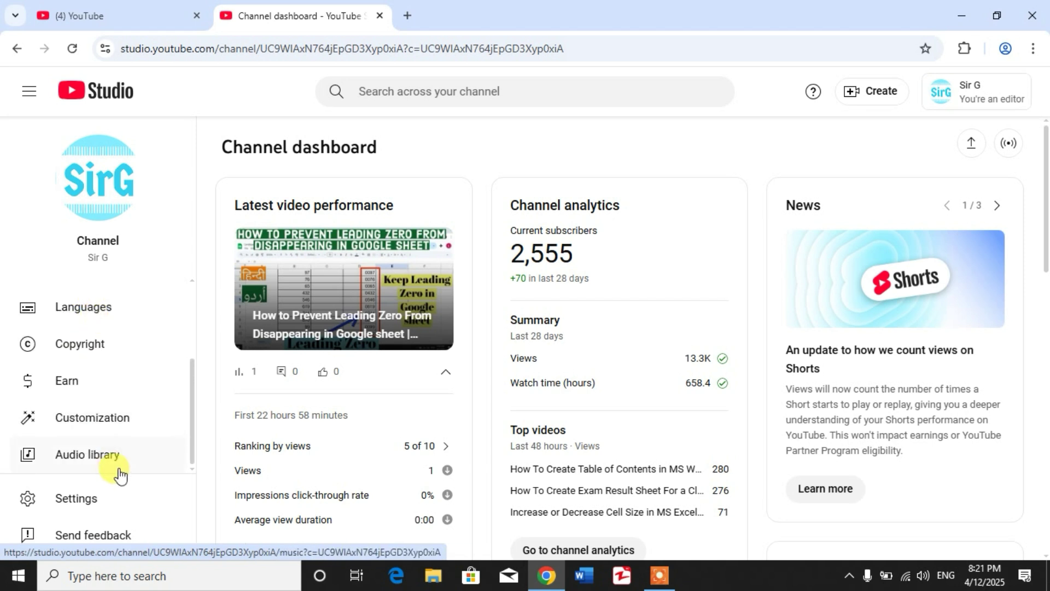
mouse_move(95, 504)
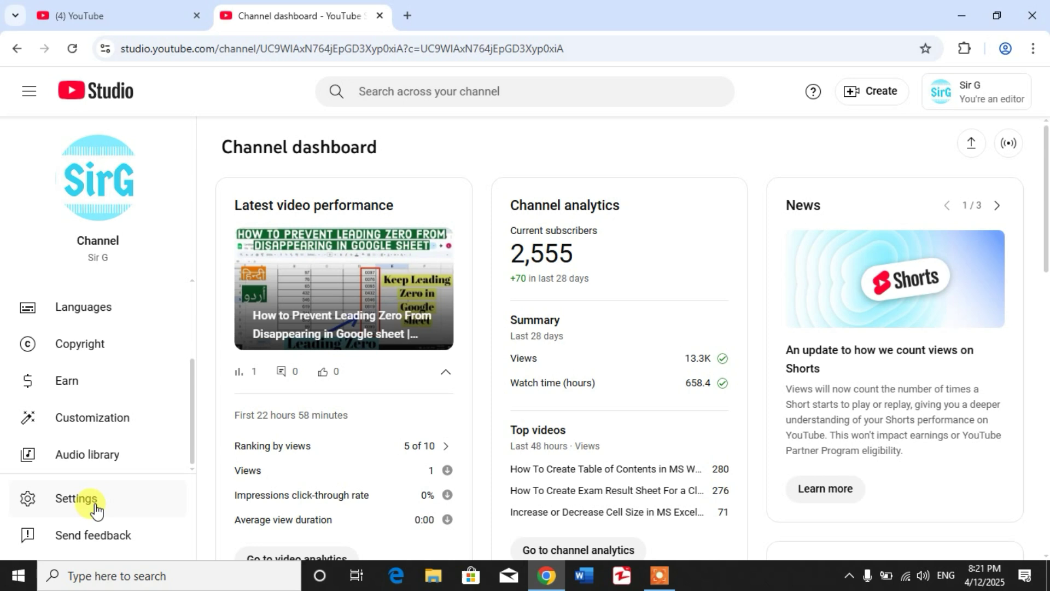
click(76, 498)
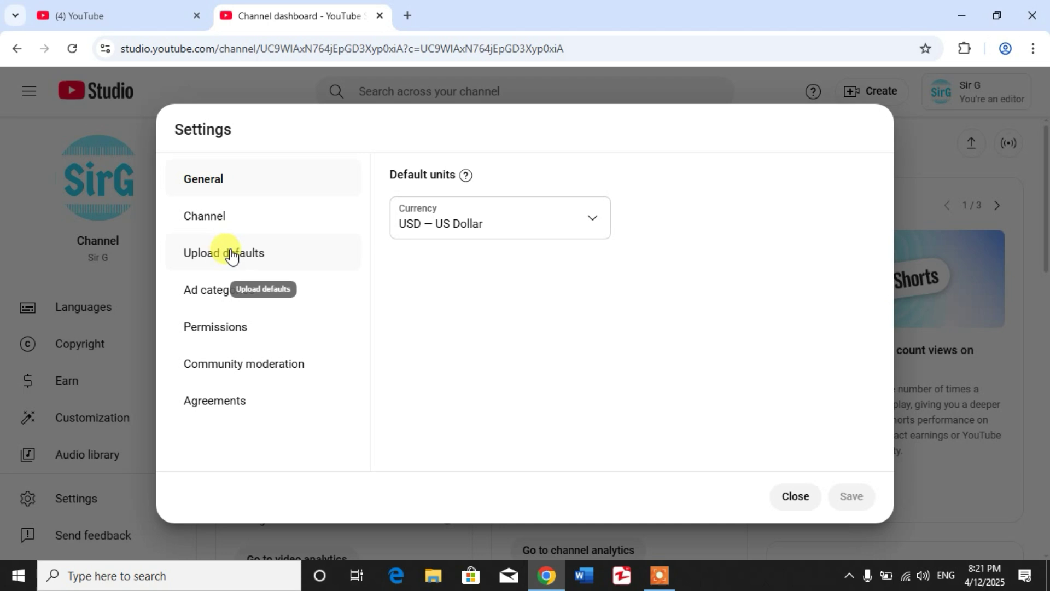
Uncheck 'Allow automatic dubbing' under Upload defaults > Advanced settings and save.
click(224, 253)
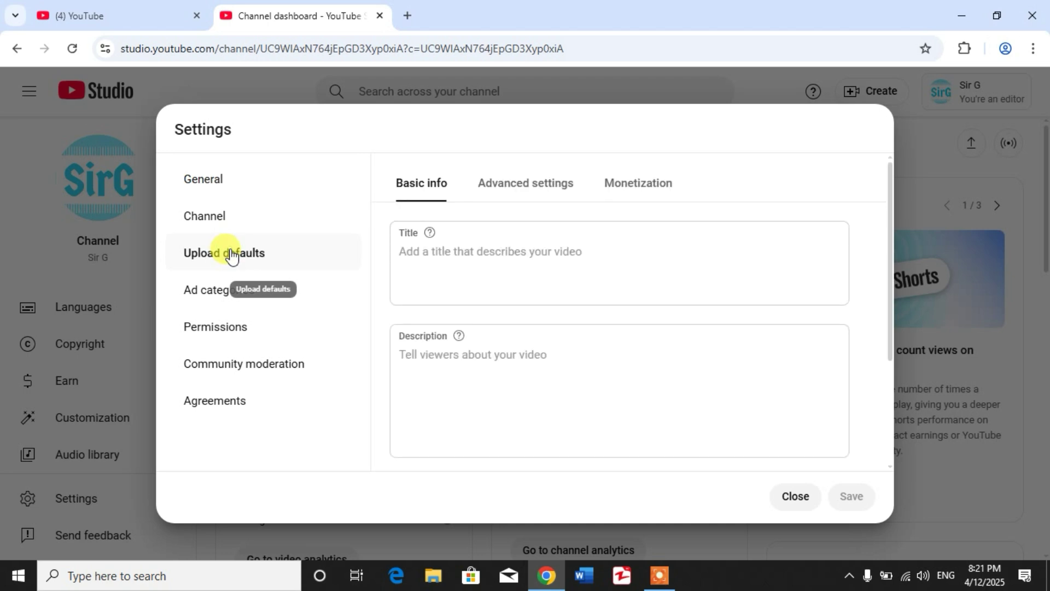
mouse_move(526, 183)
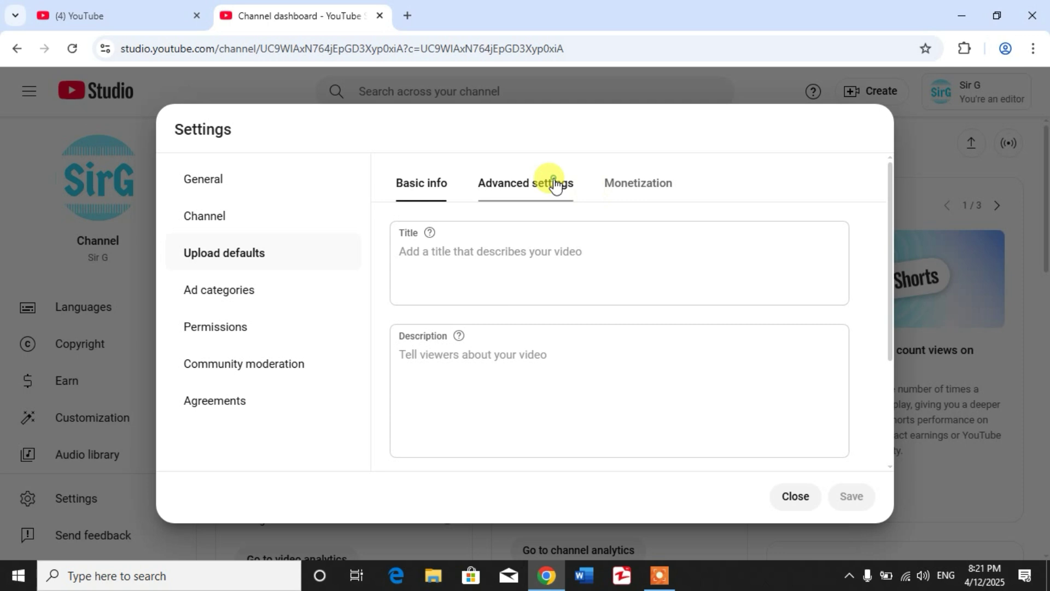
click(525, 182)
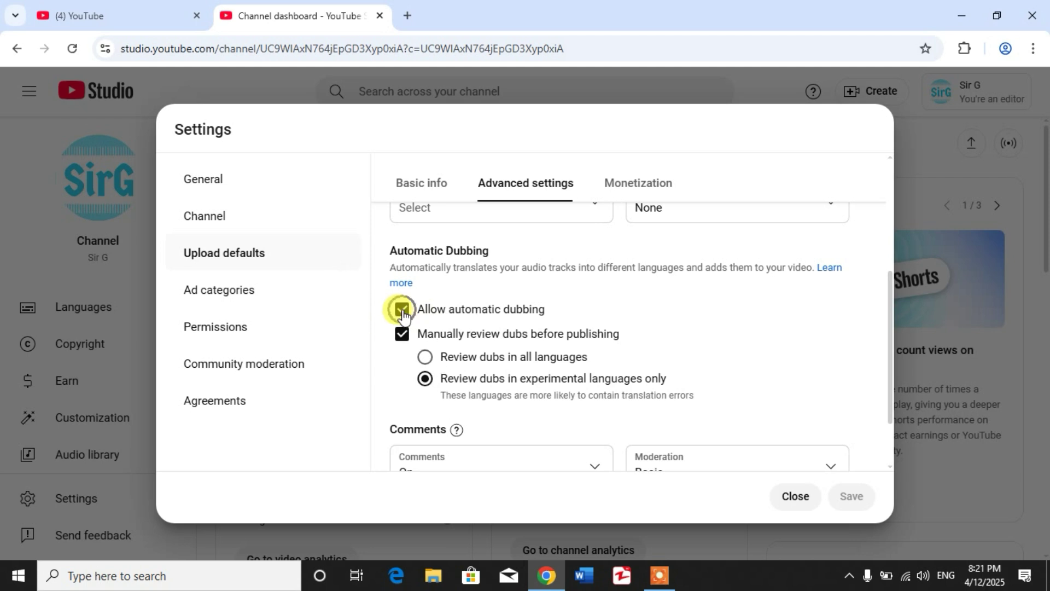
click(403, 311)
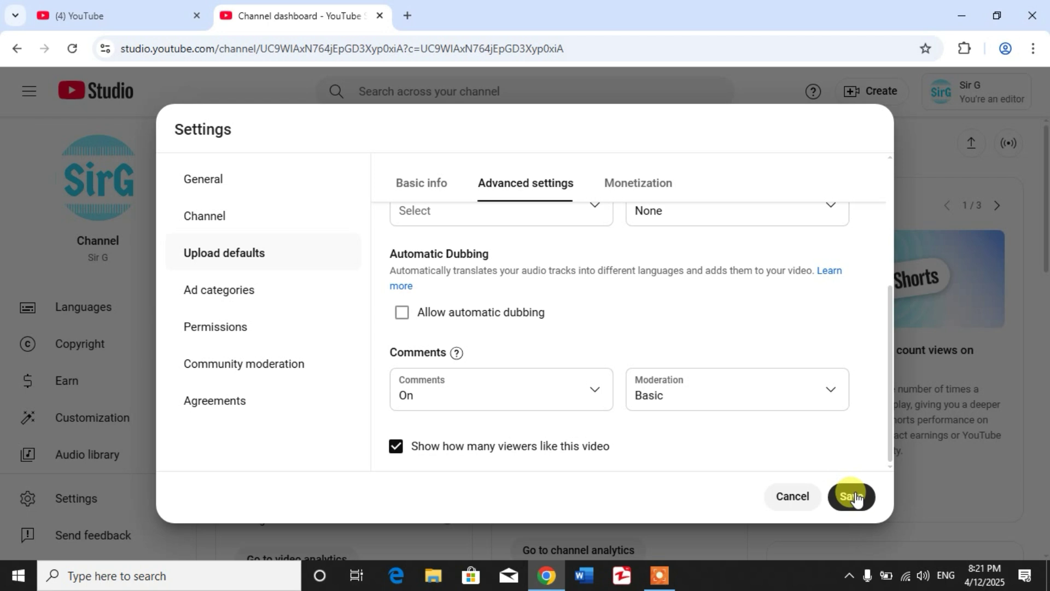
click(851, 496)
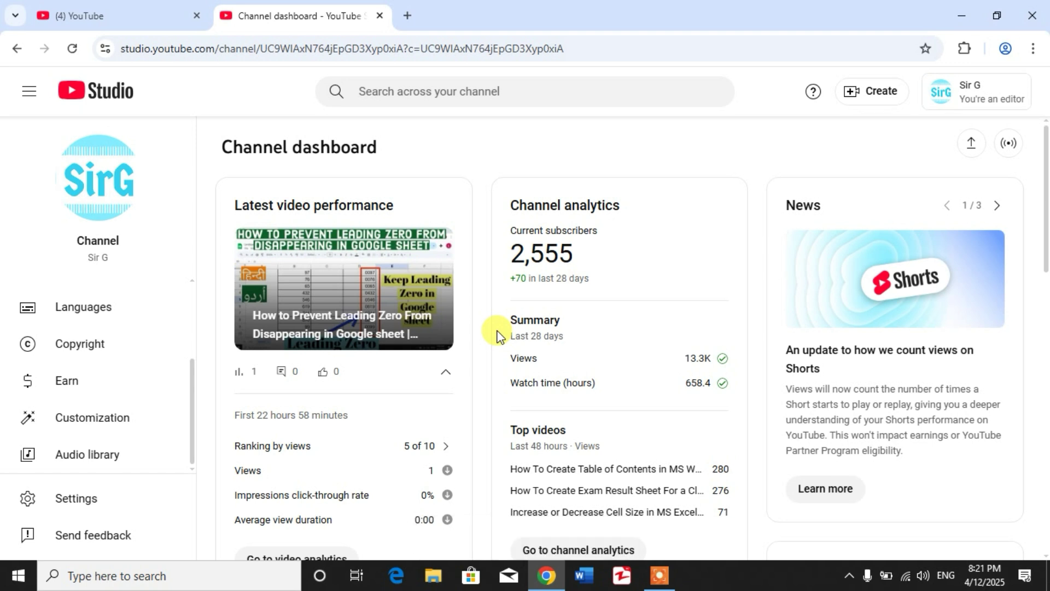
mouse_move(474, 350)
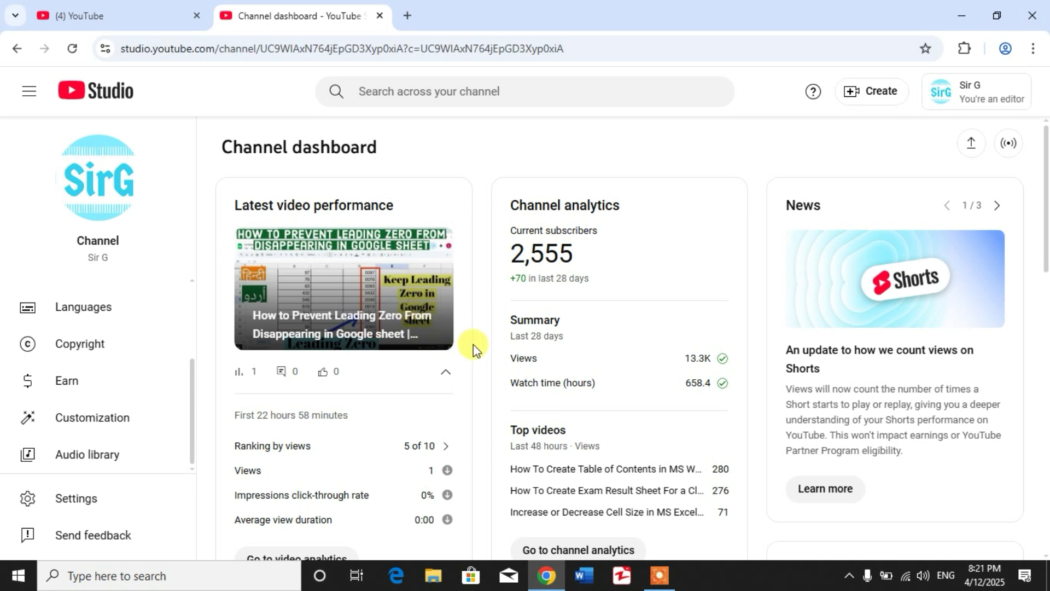